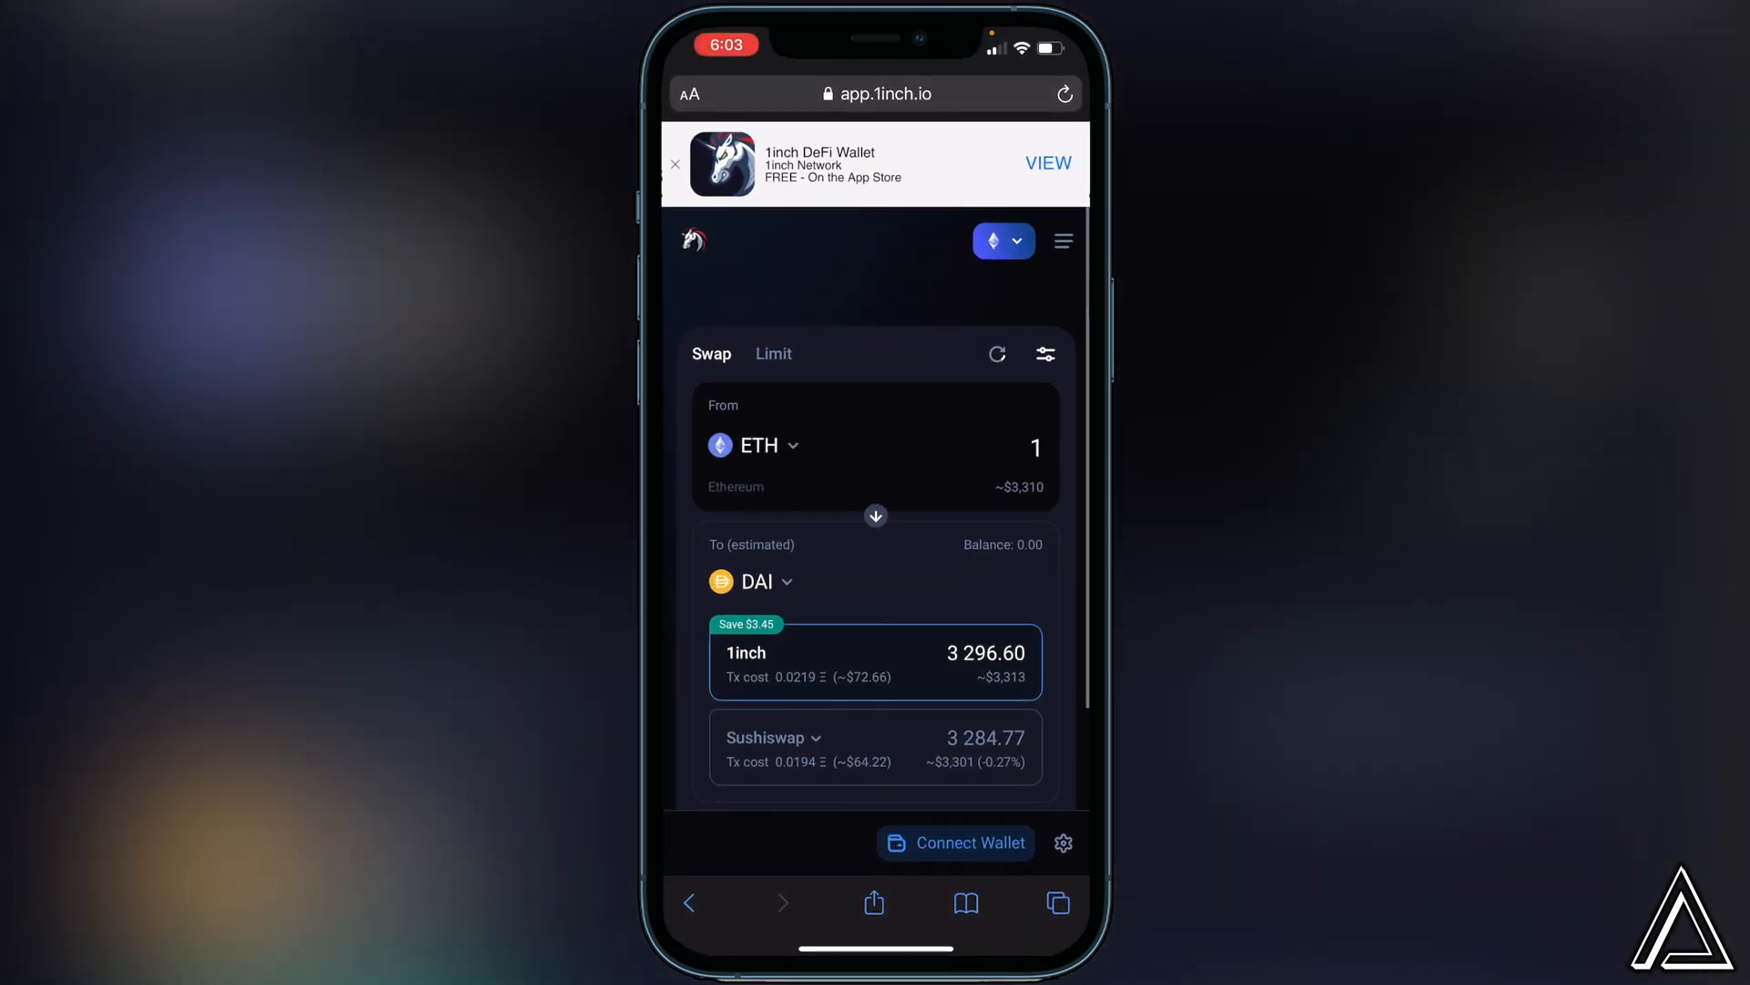
Bring up the Connect Wallet dialog from the 1 ETH to DAI swap page.
click(674, 162)
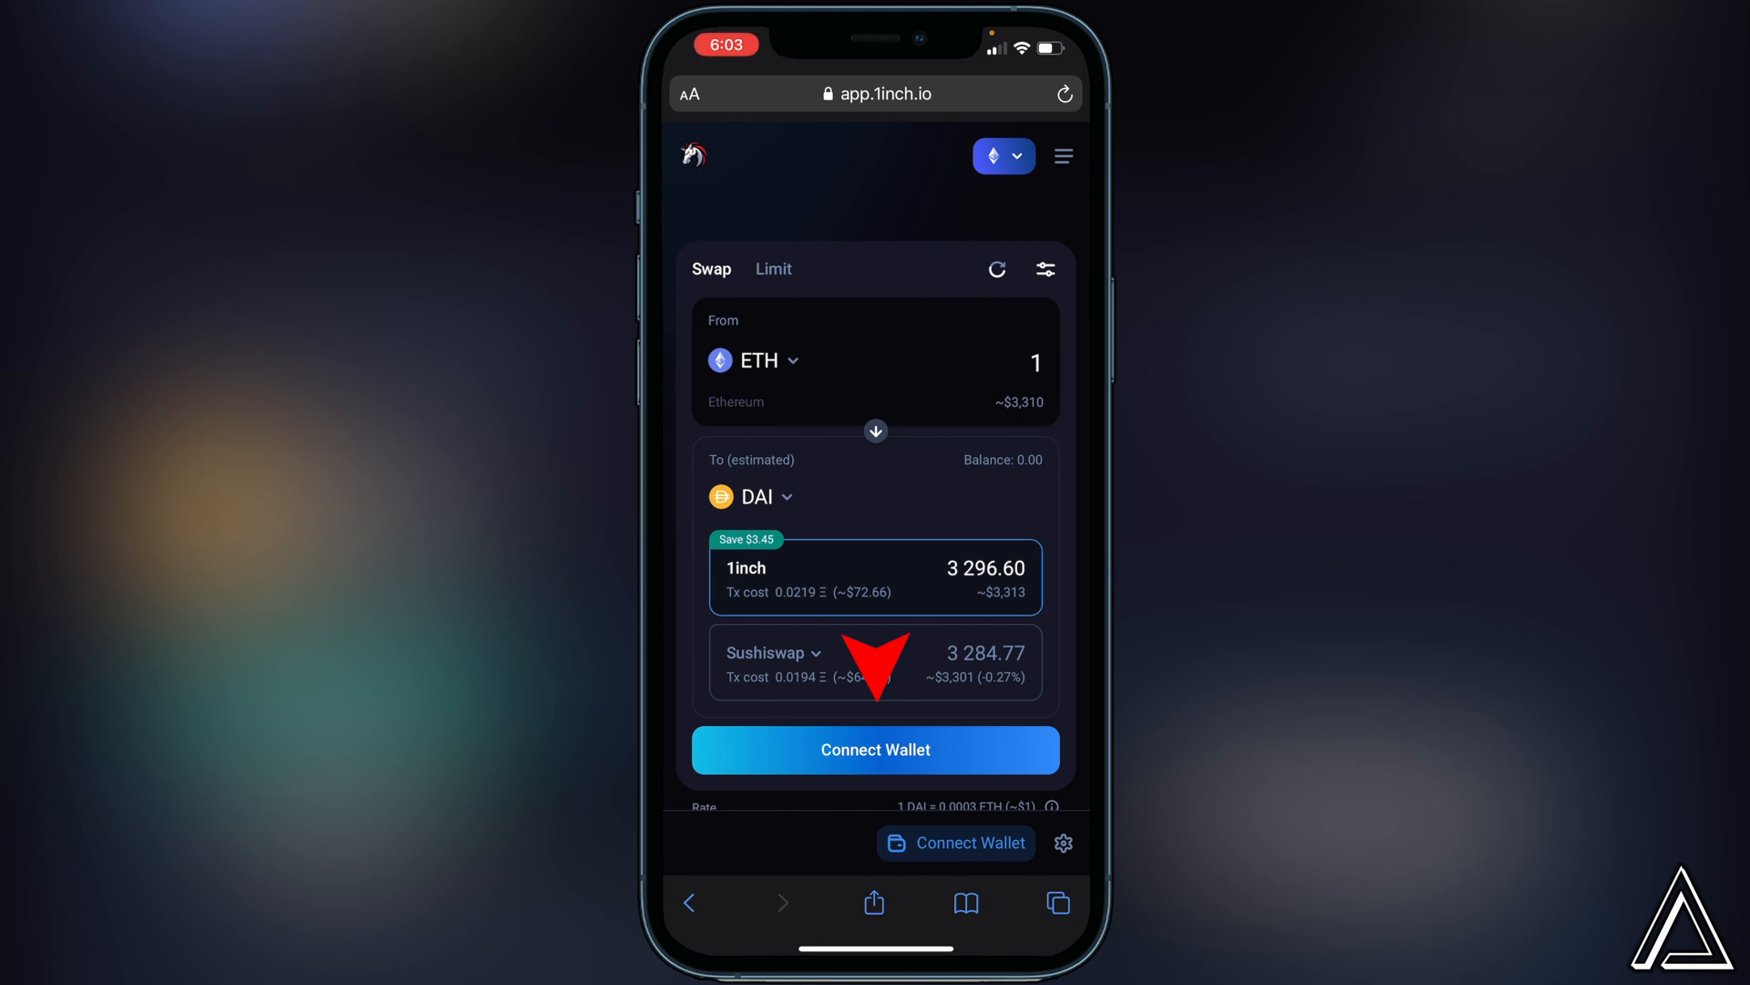
click(875, 750)
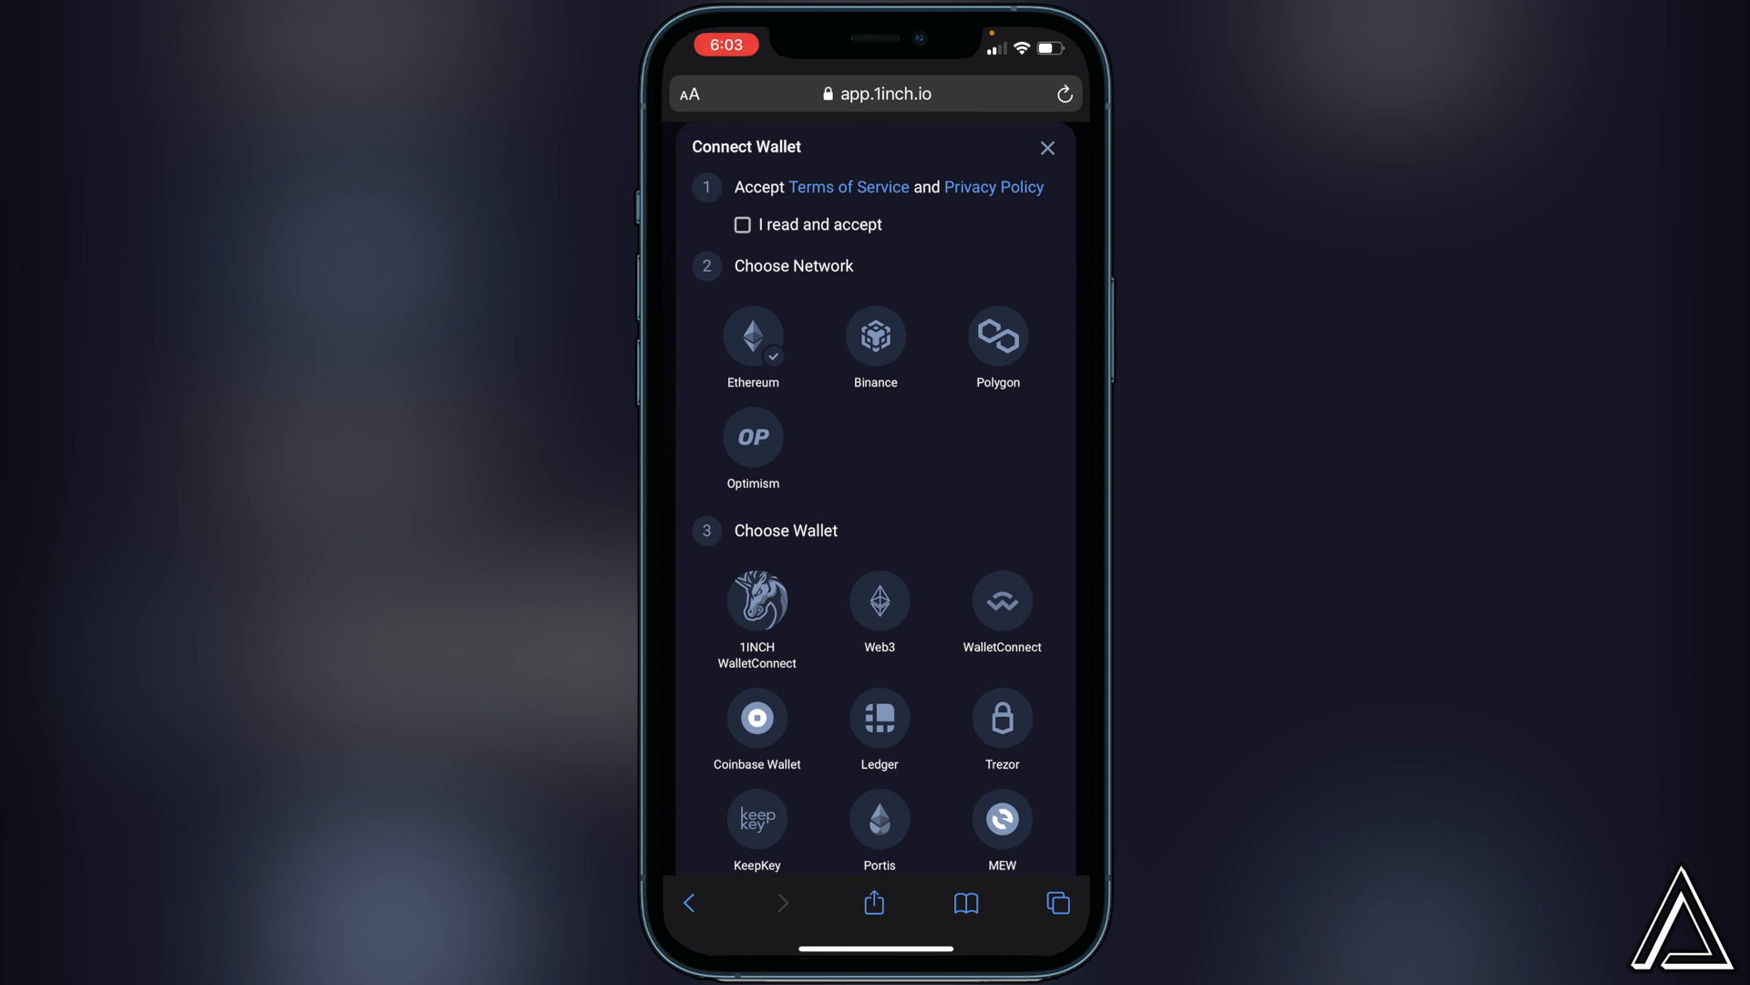
Accept the Terms of Service on Ethereum and choose Coinbase Wallet, opening 1inch in the wallet's browser.
click(742, 224)
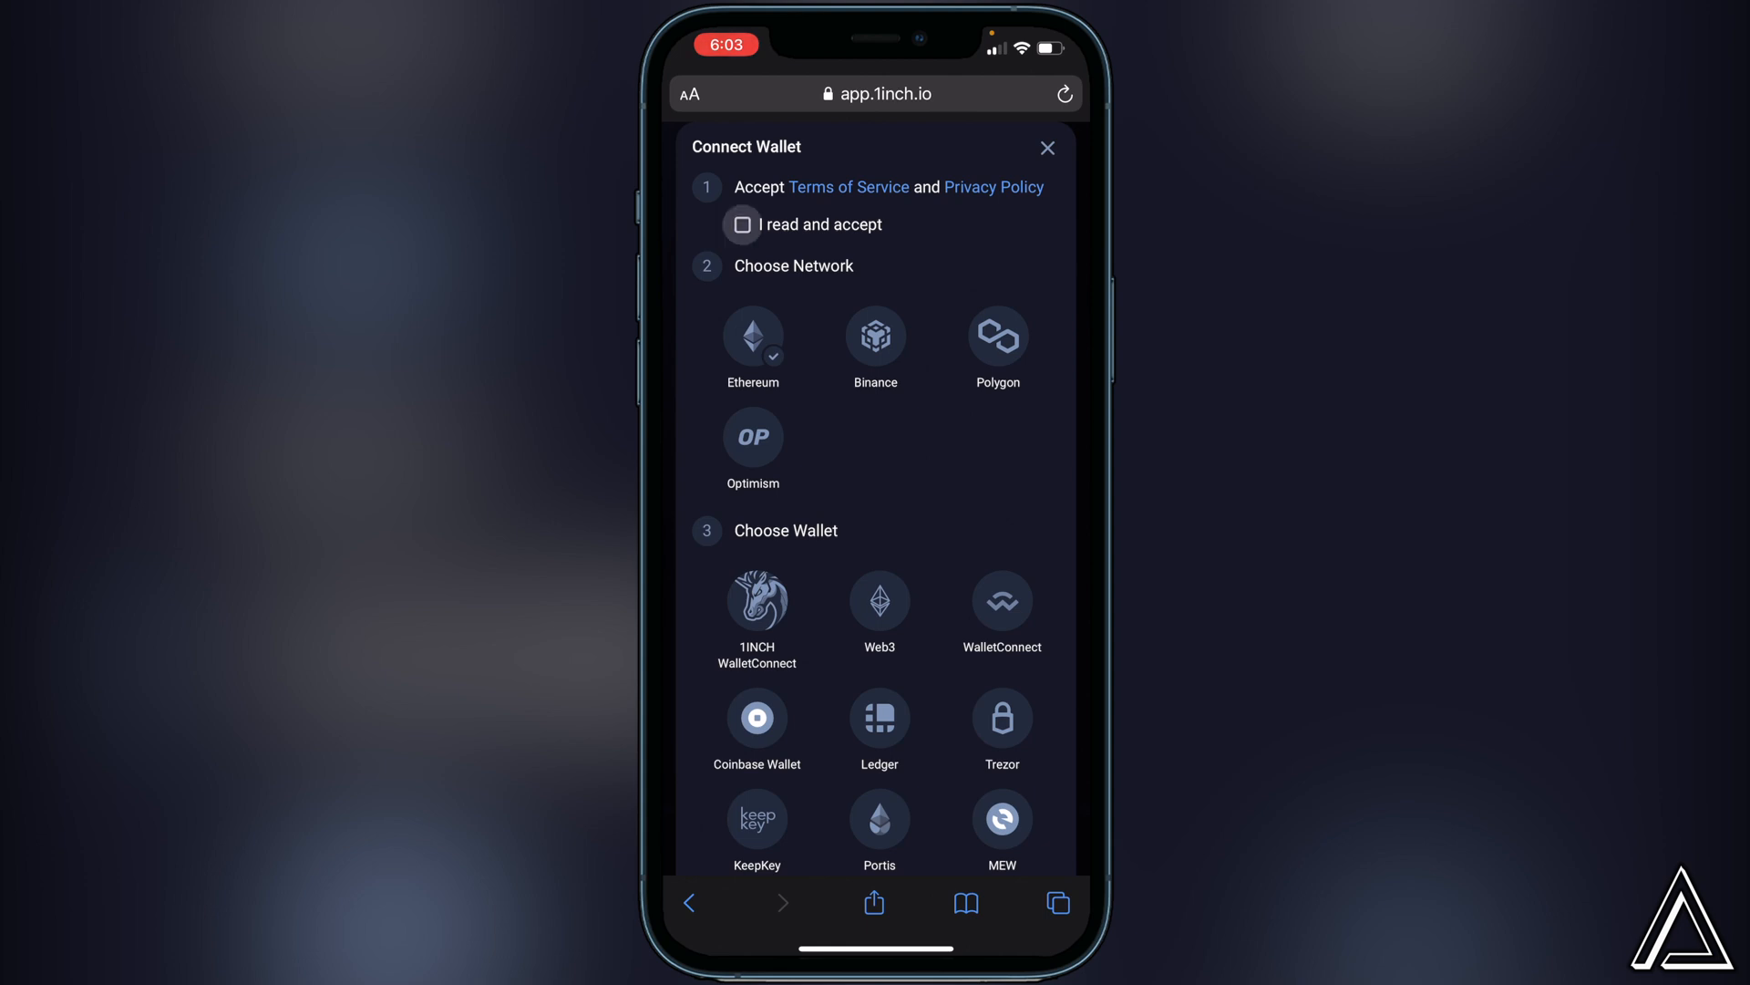
click(742, 225)
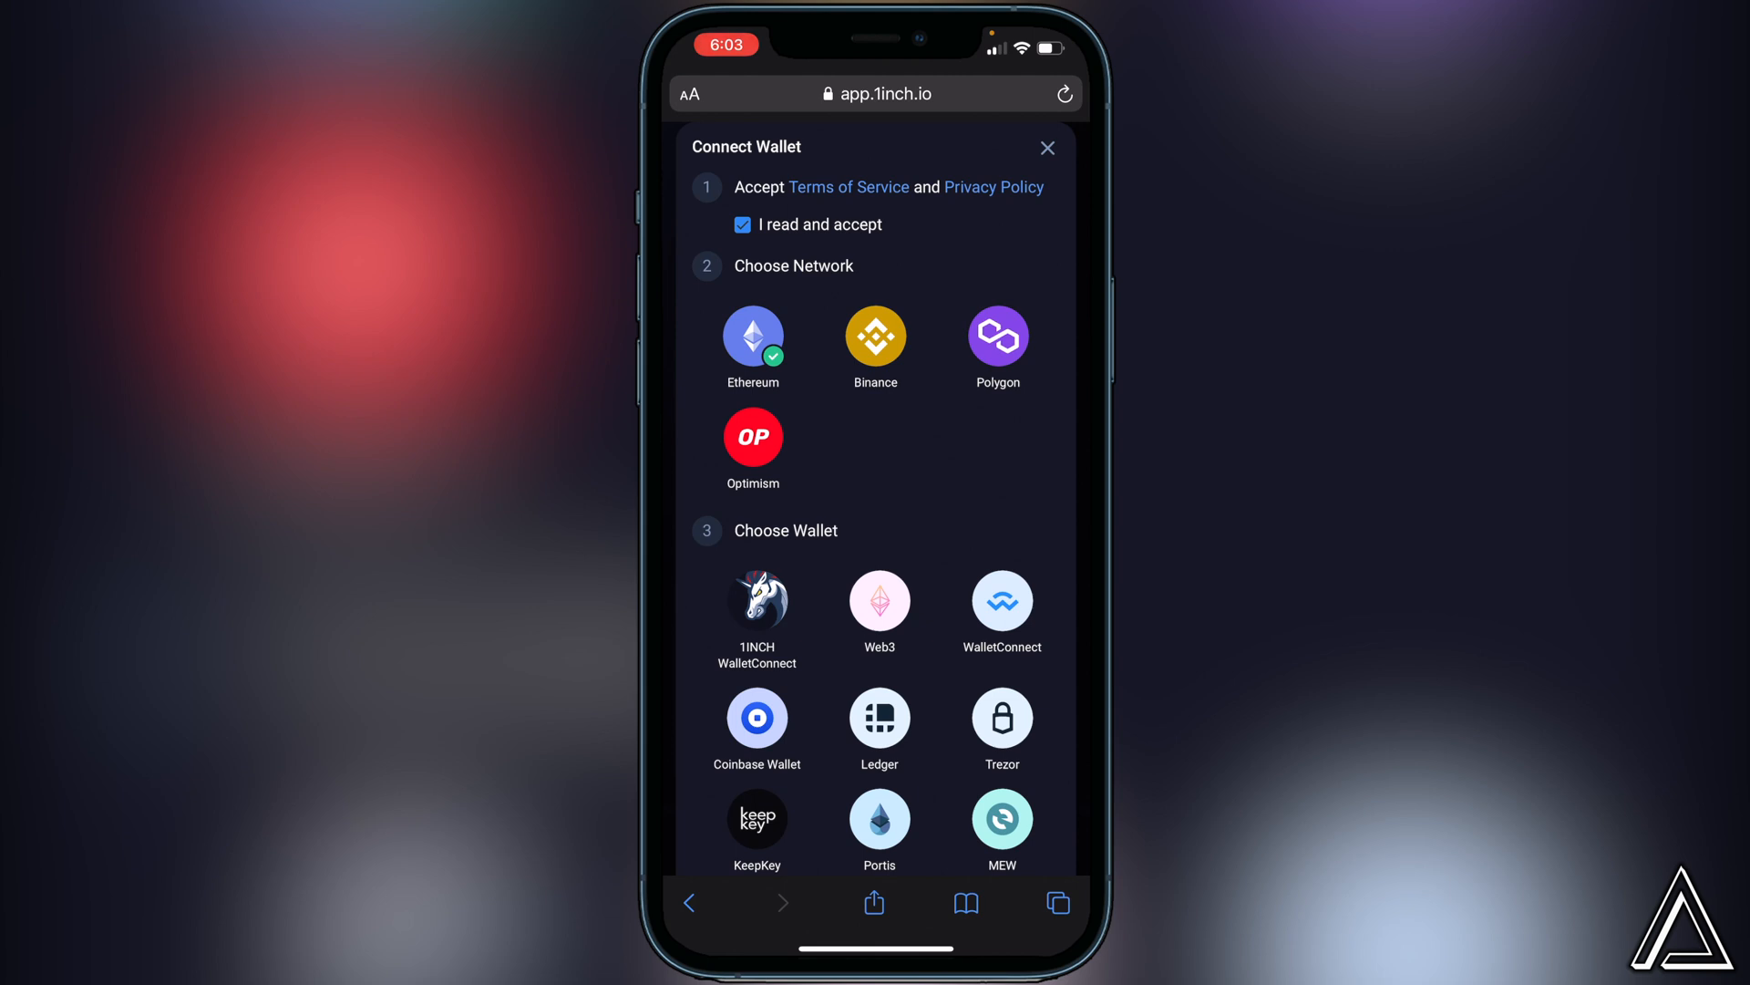
click(756, 598)
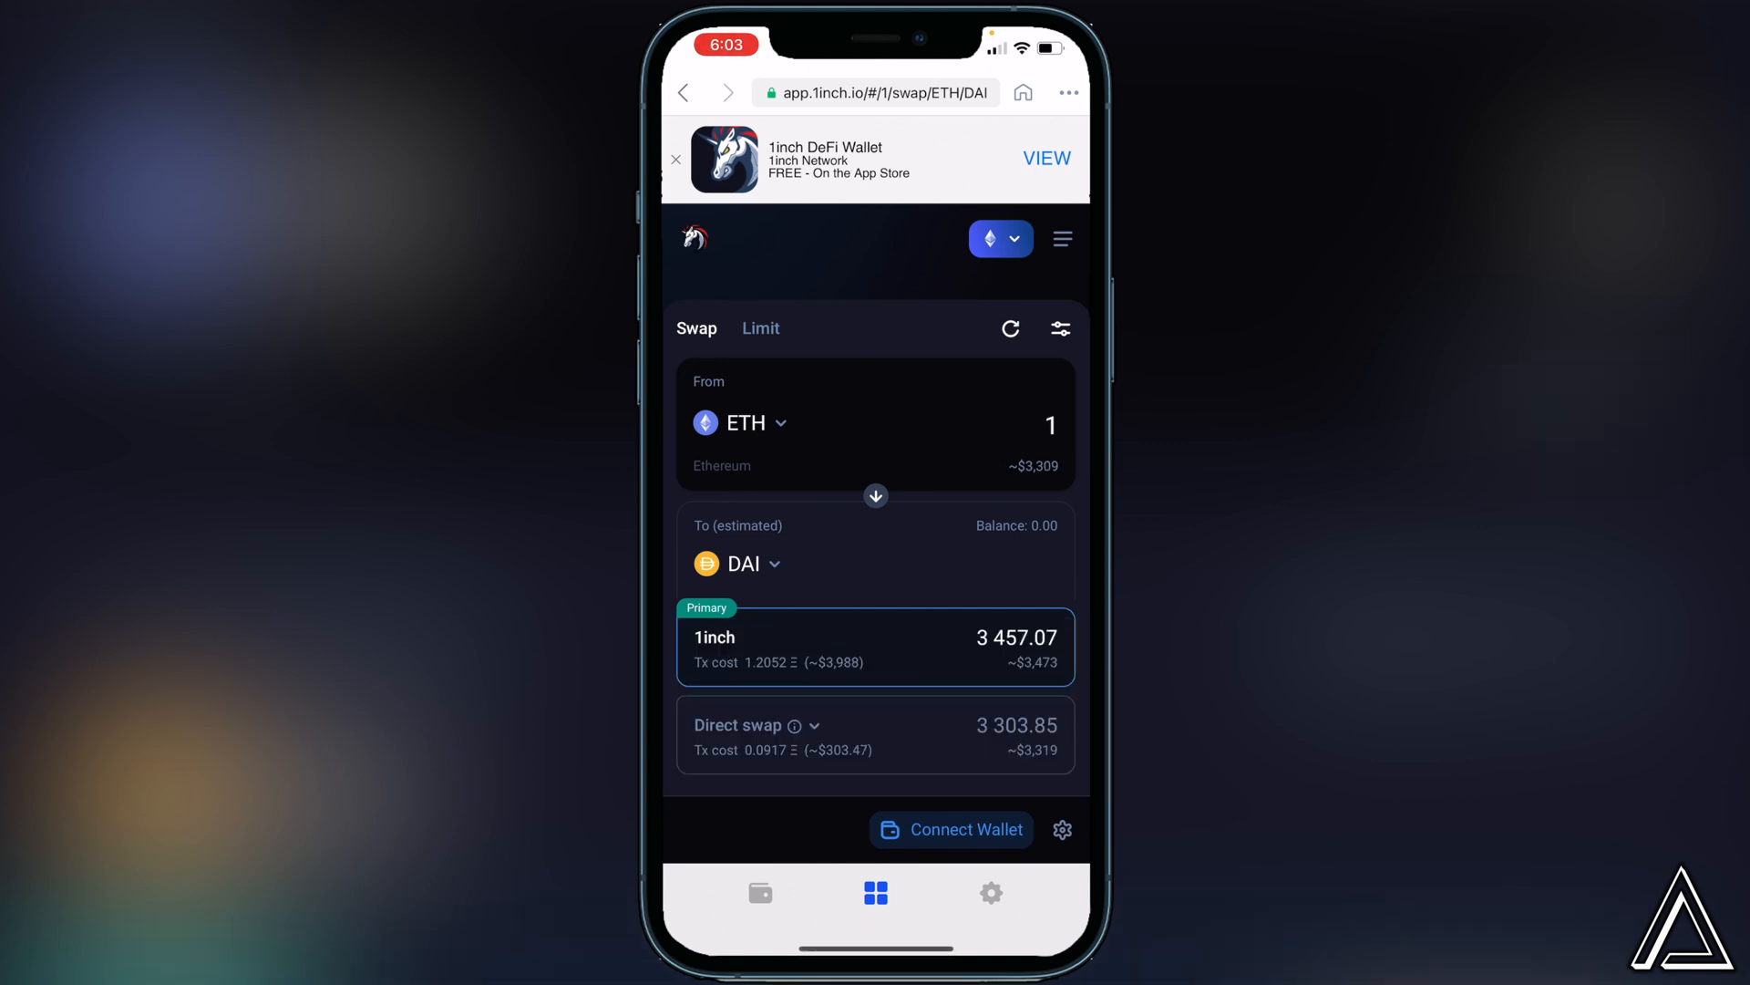
In the wallet's browser, reopen Connect Wallet, accept the terms and select Coinbase Wallet on Ethereum.
click(952, 828)
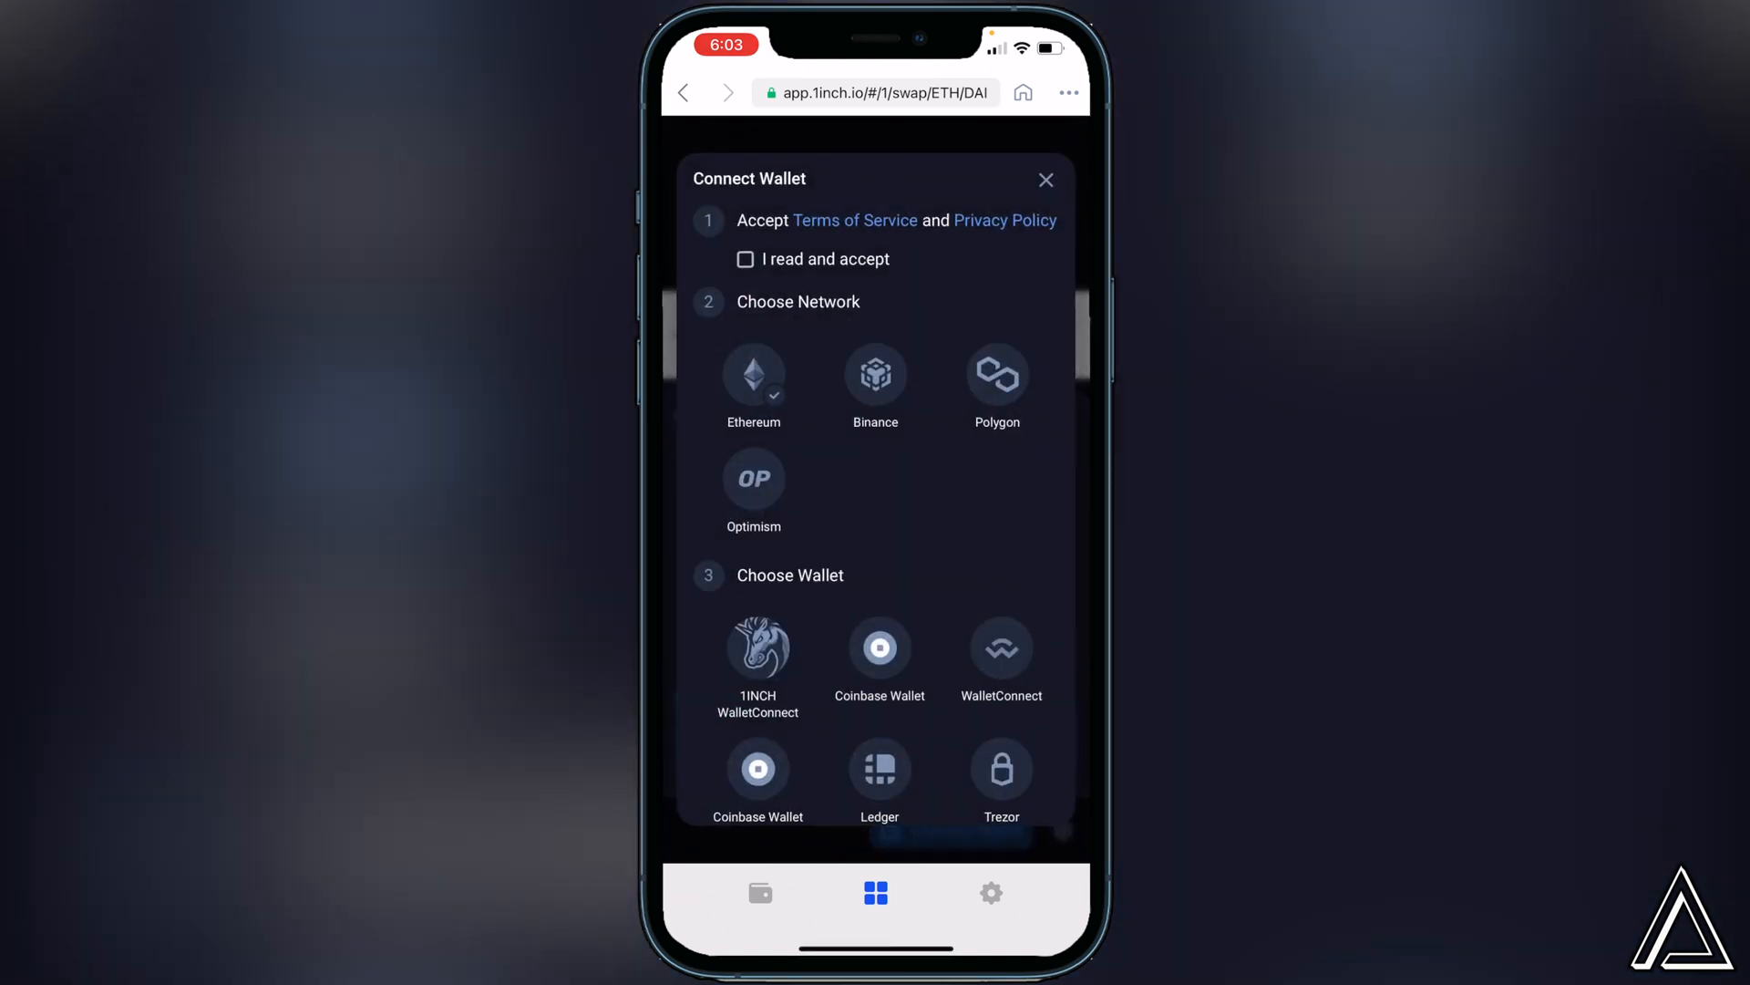
click(744, 257)
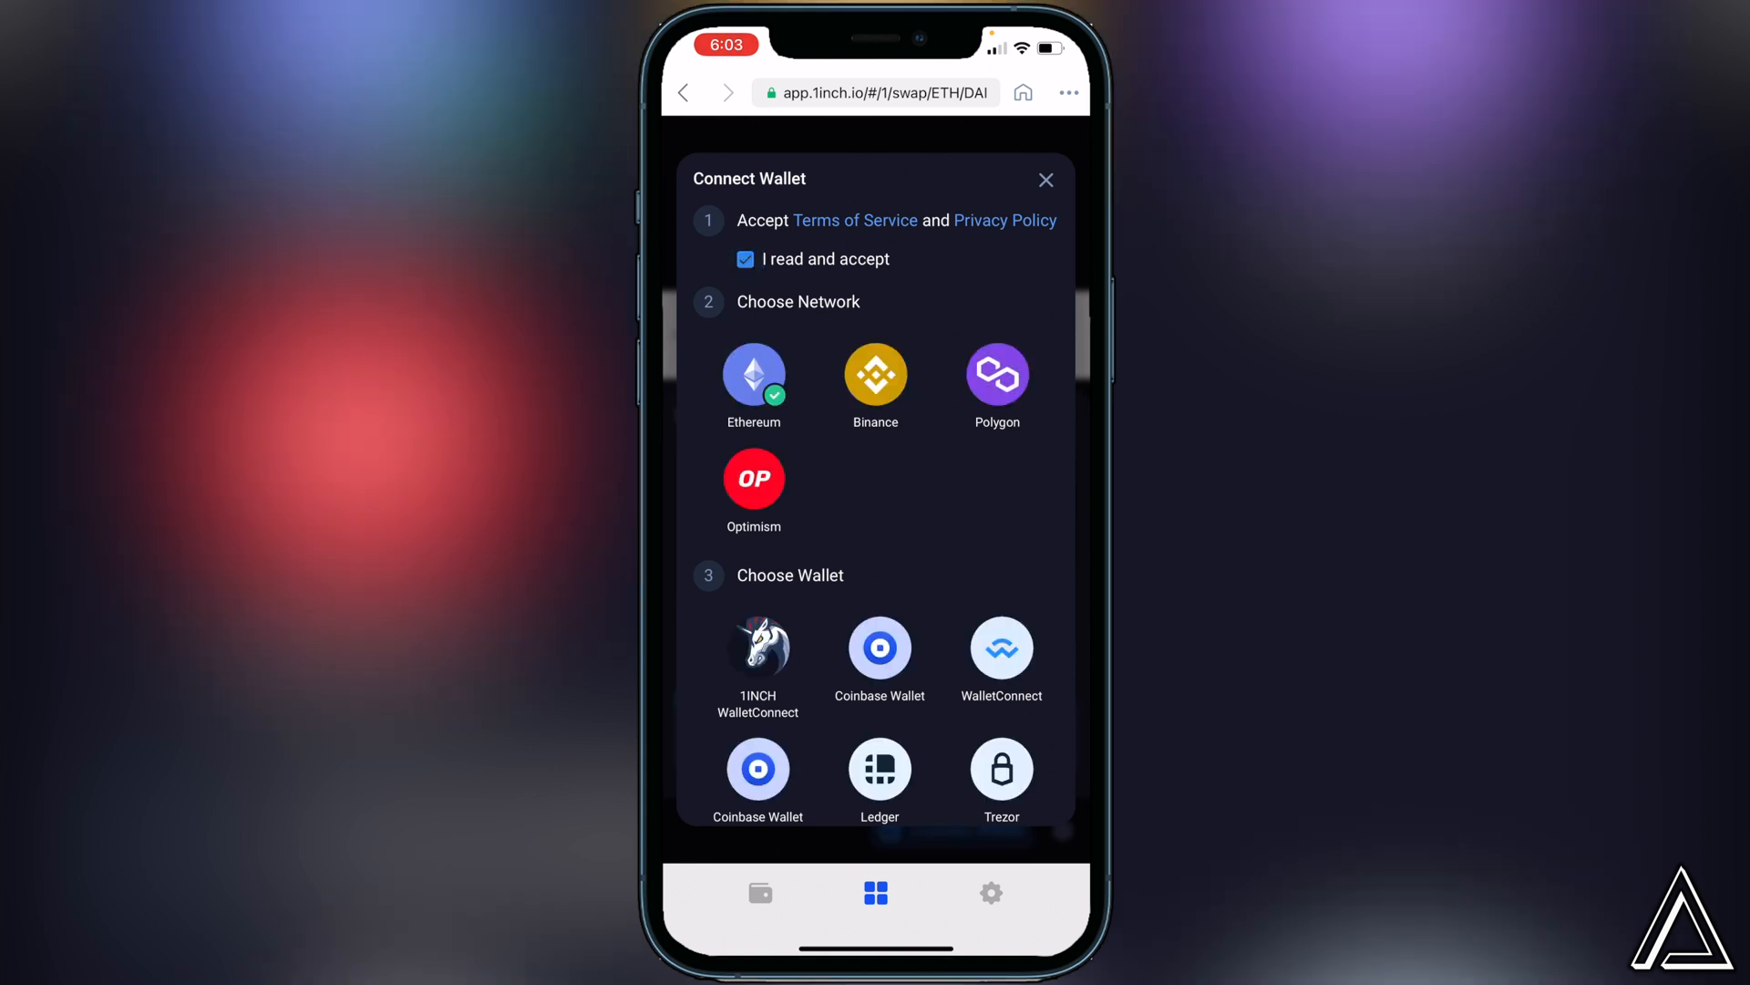
click(878, 647)
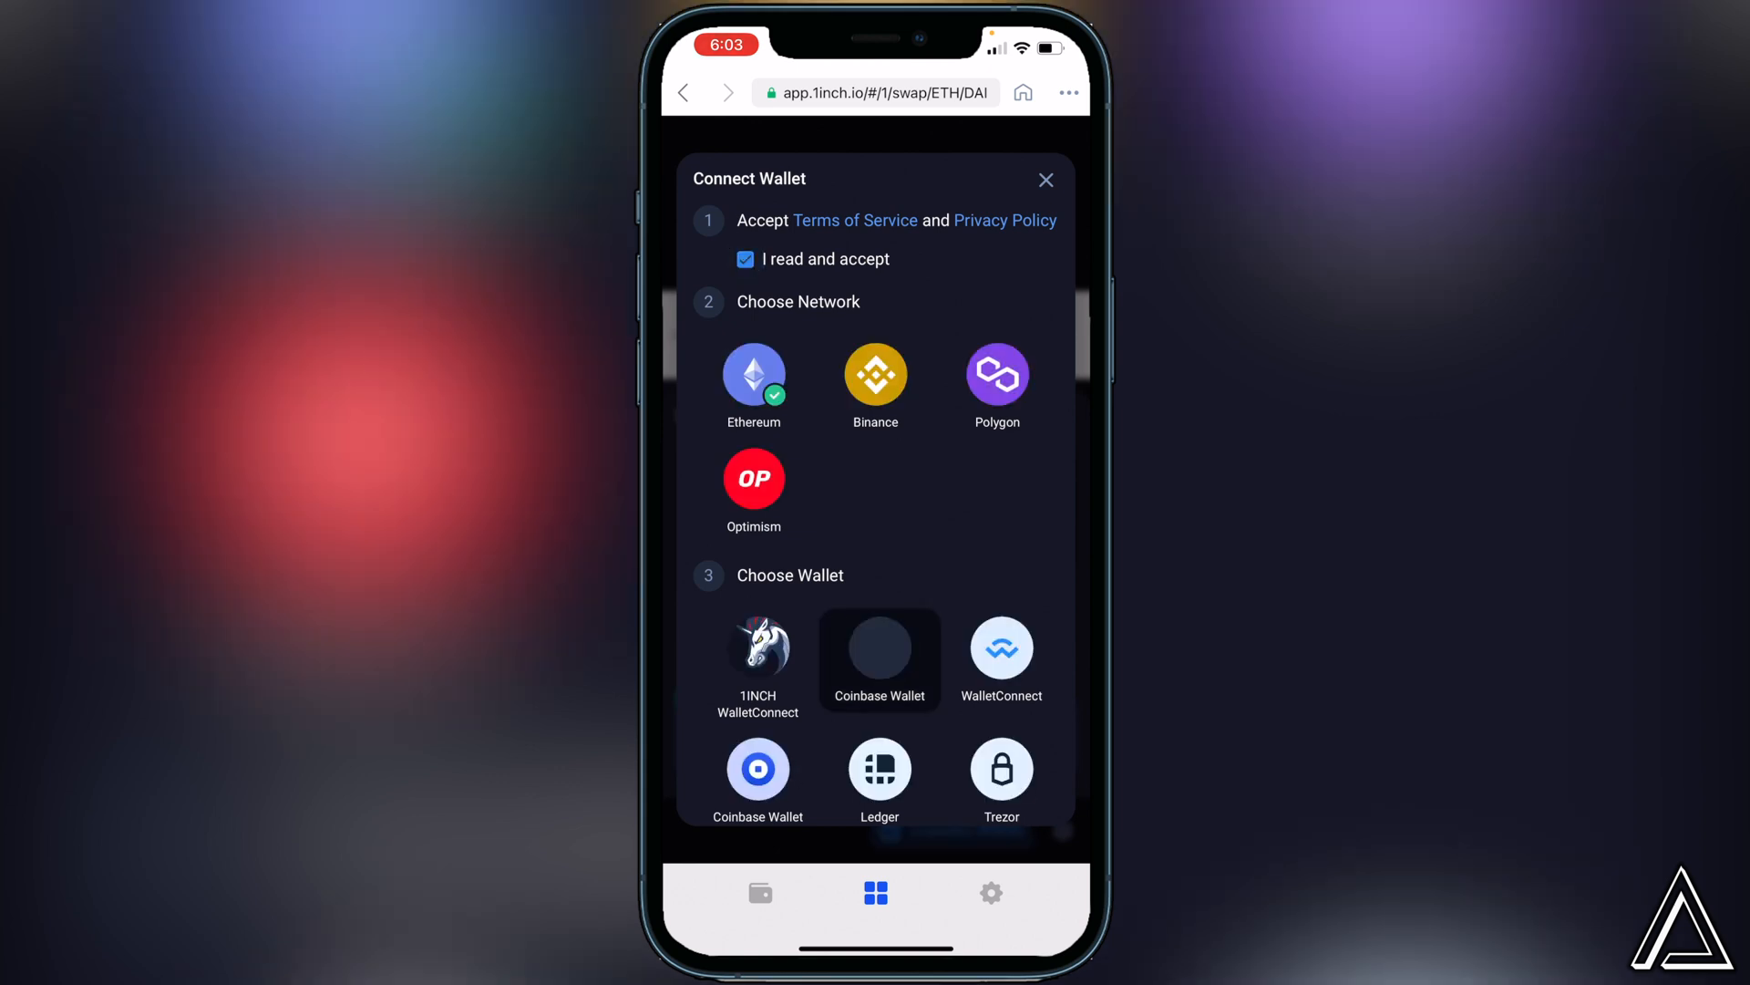